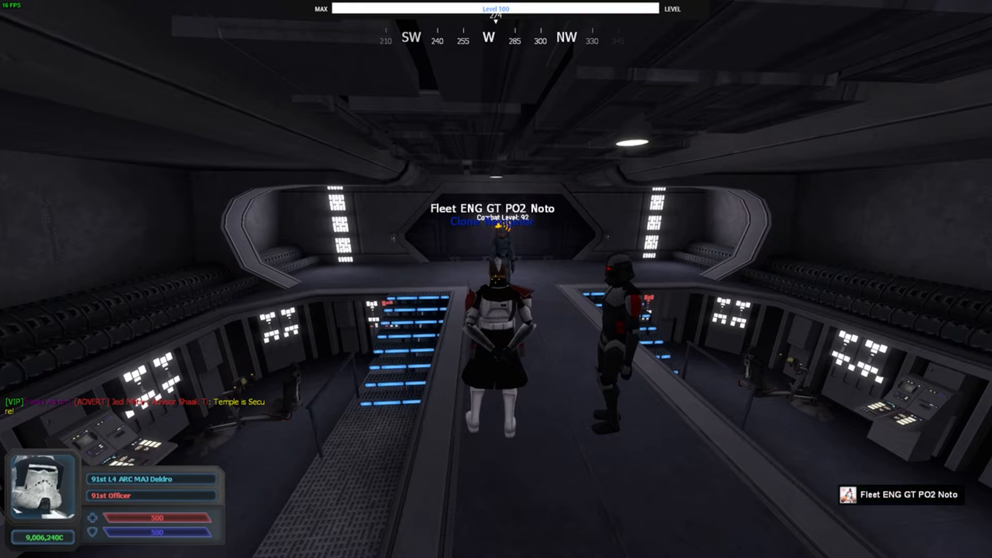
Man the turbolaser, sight the planet and begin a chat command with V
key(v)
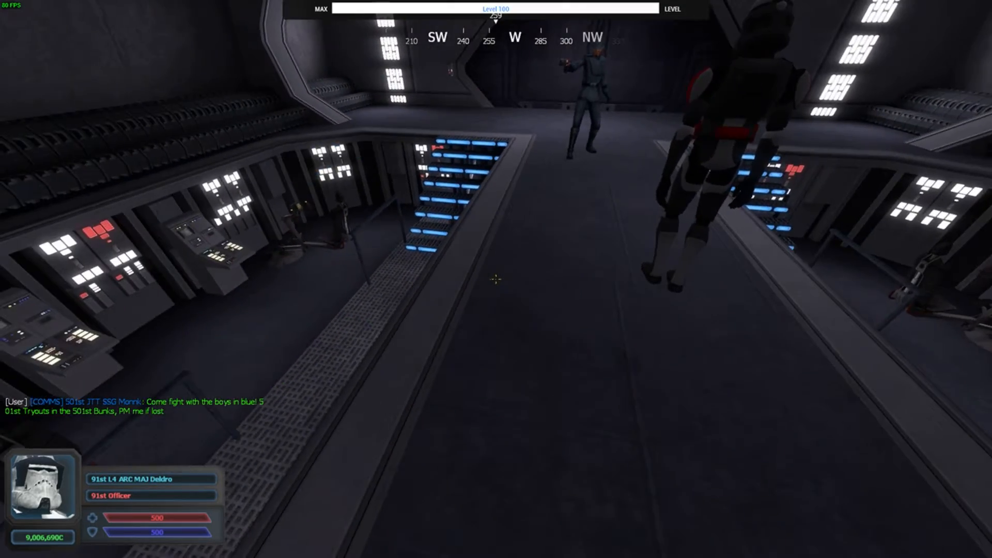
mouse_move(496, 278)
text(/)
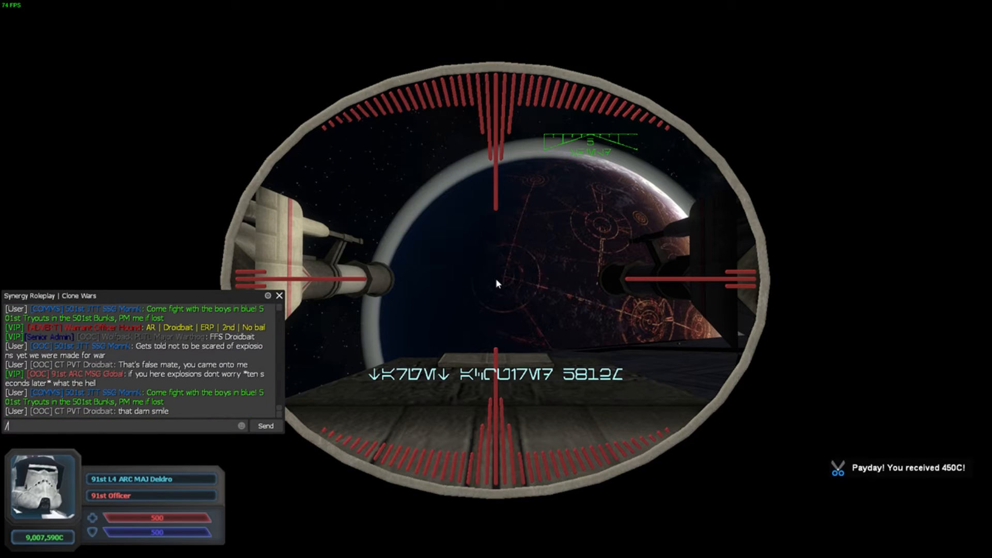
Send the comms message 'Turbo laser 2 on standby.' from the turbolaser scope
text(comms)
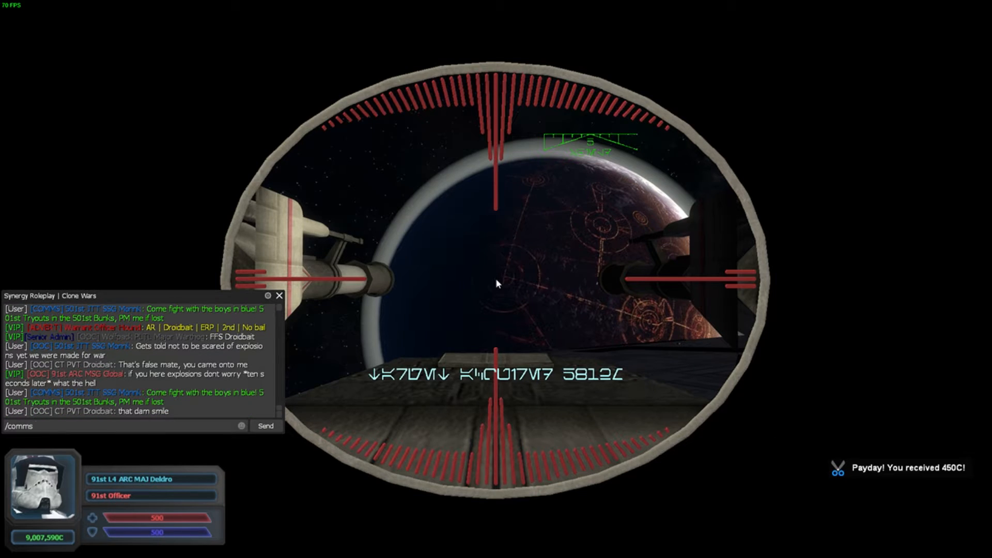
text(Turbolaser 2)
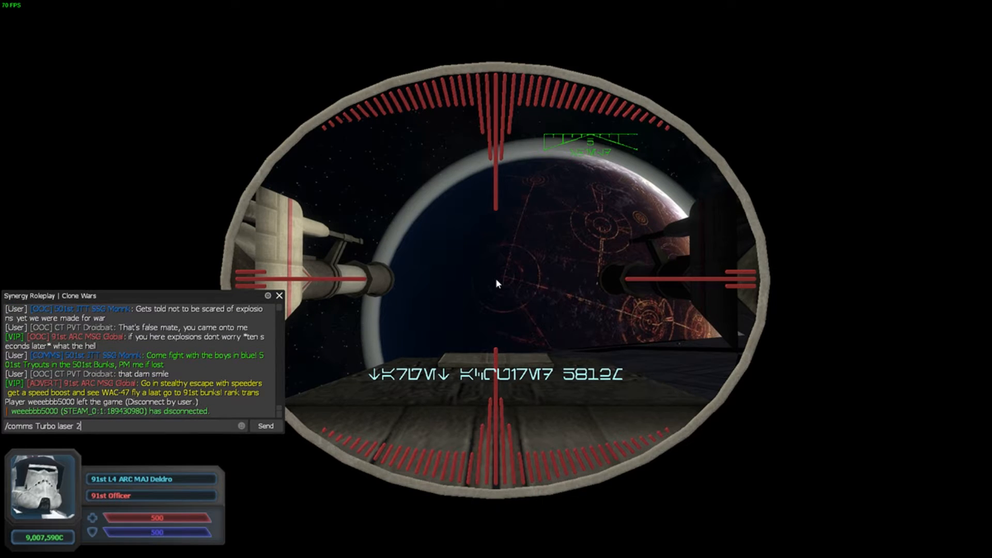
text(on standby.)
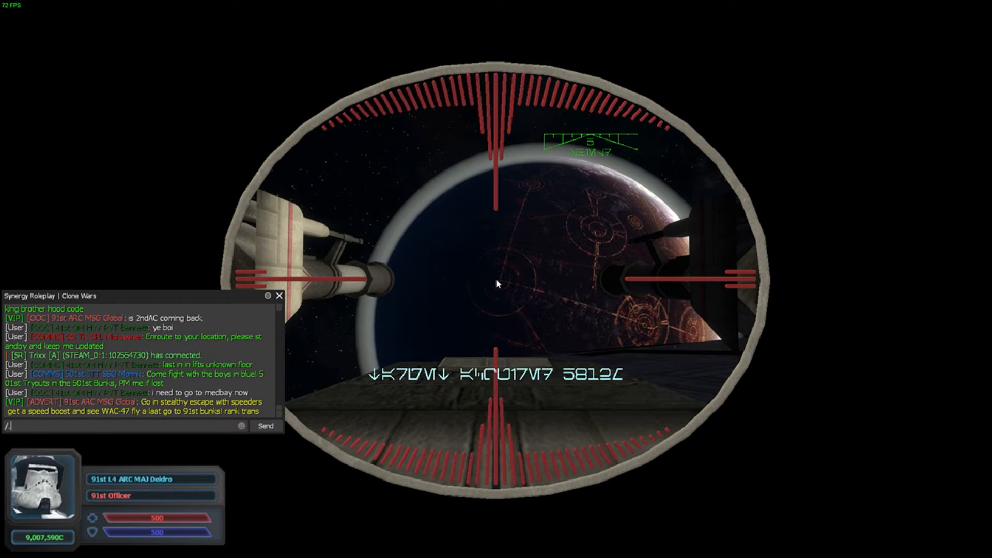
Type the comms reply 'Copy that, Firing Turbolaser' acknowledging the fire order
text(comms Copy that)
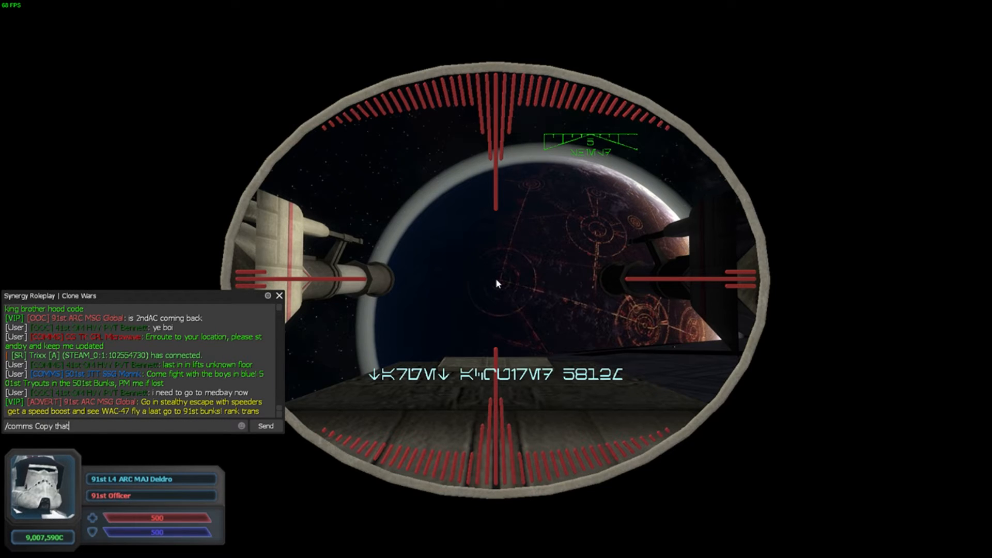
text(Firing)
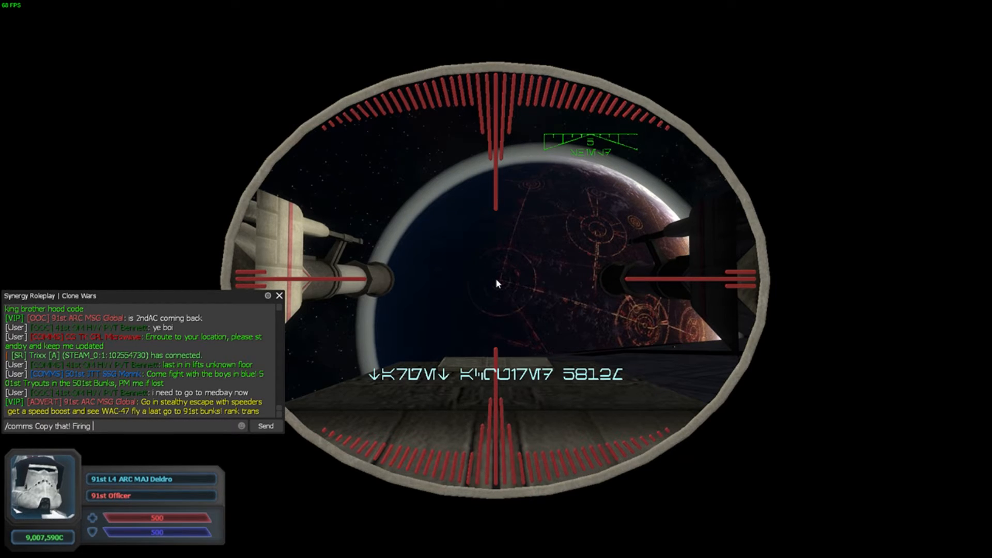
text(Turbolas)
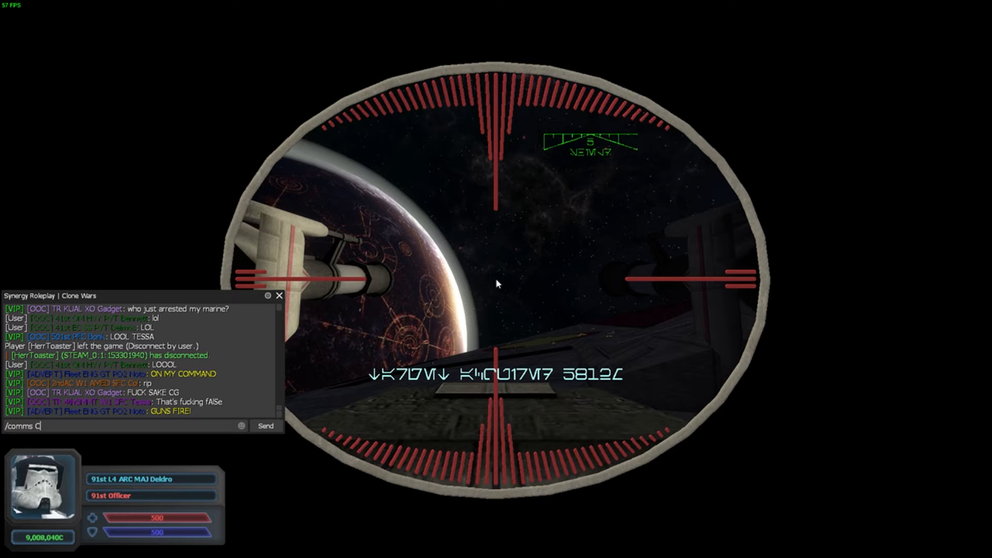
Type a new comms acknowledgement reading 'Copy! Firing'
text(opy! Firing)
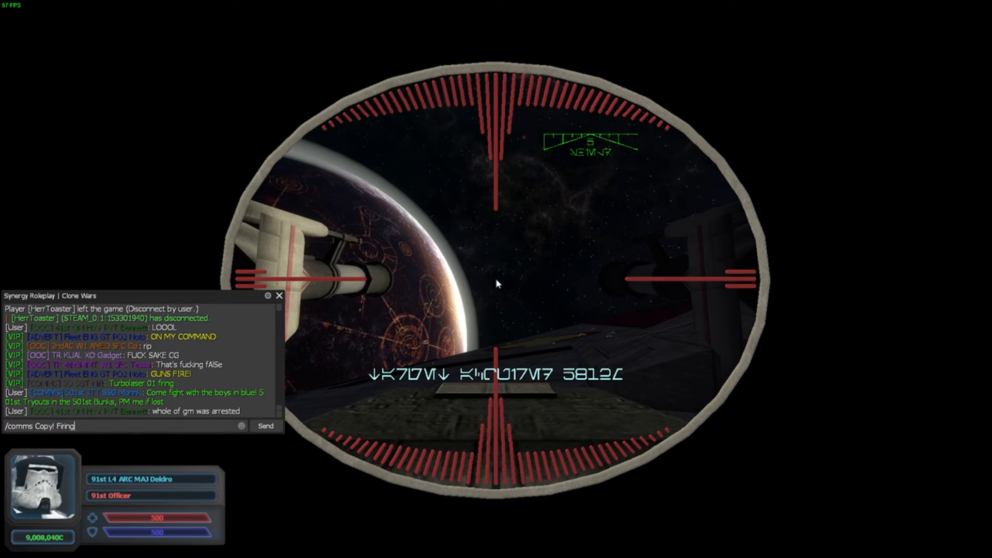